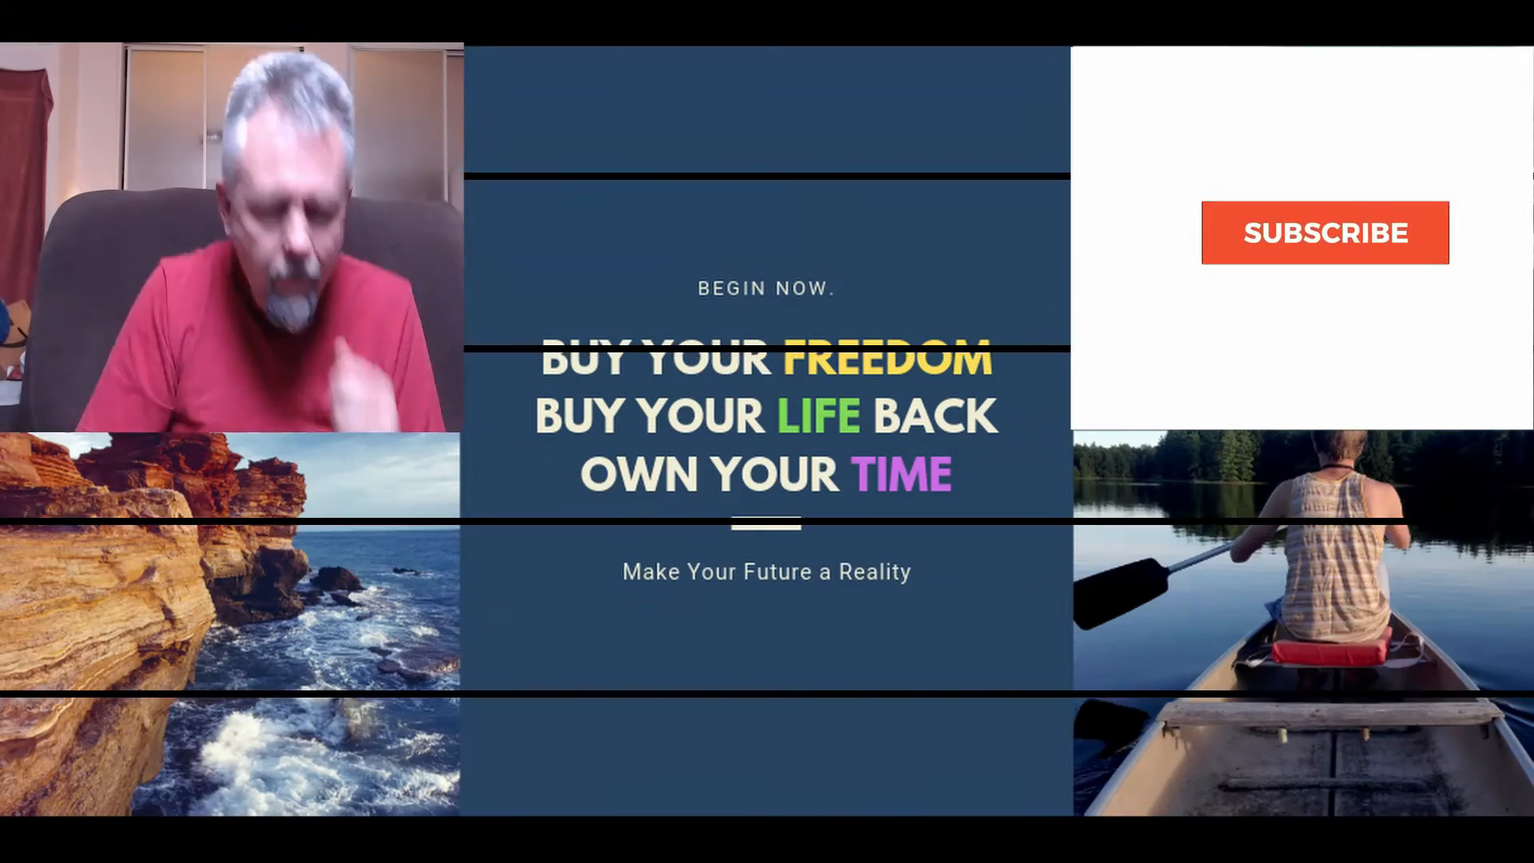
- Show the Monthly Dividends pie's Portfolio view and scroll to the trading activity list
left_click(1326, 233)
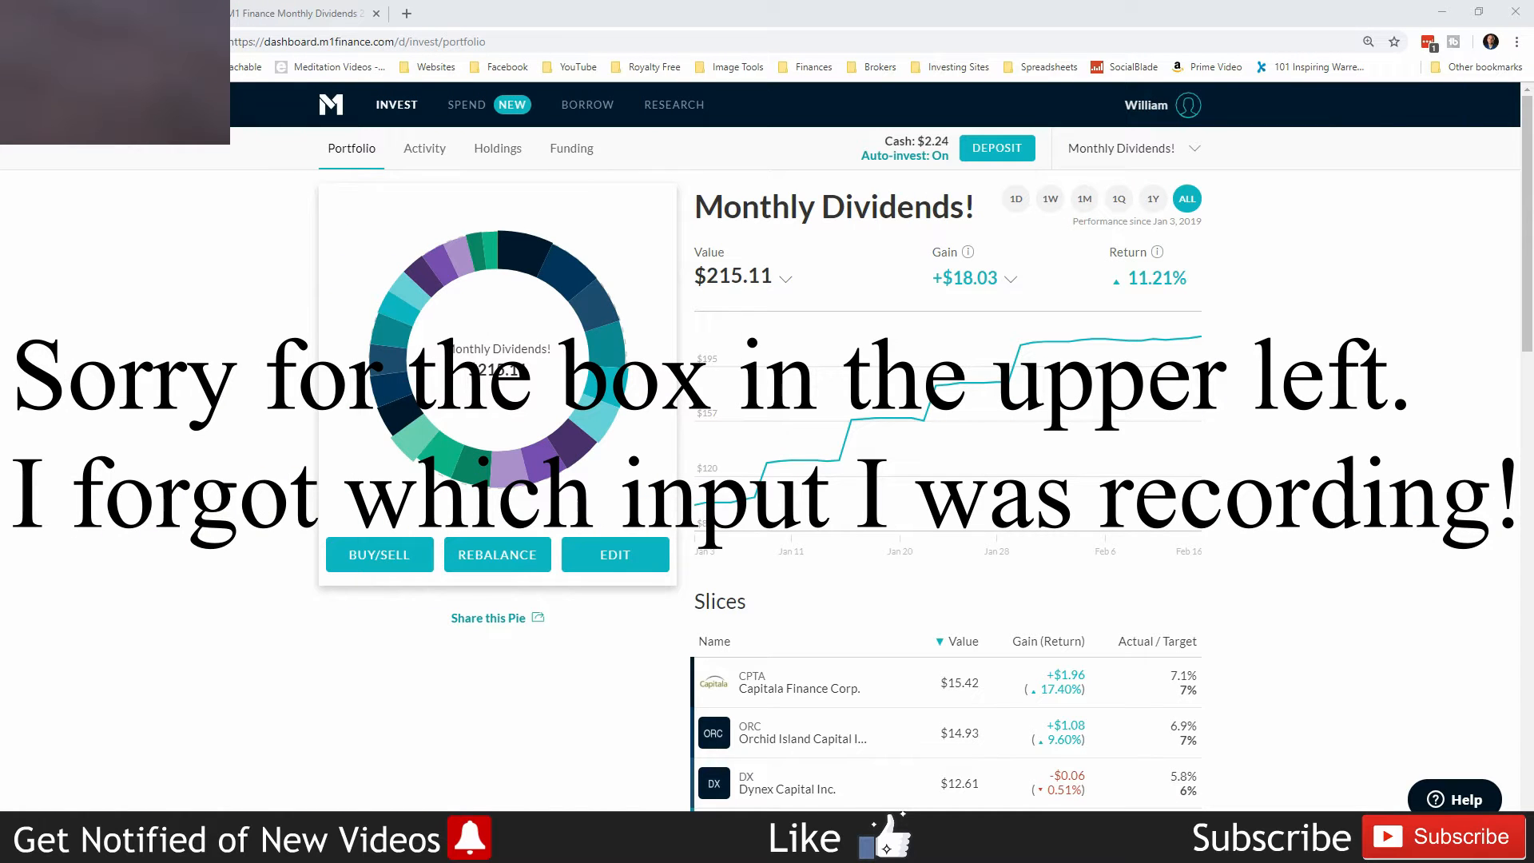
mouse_move(634, 695)
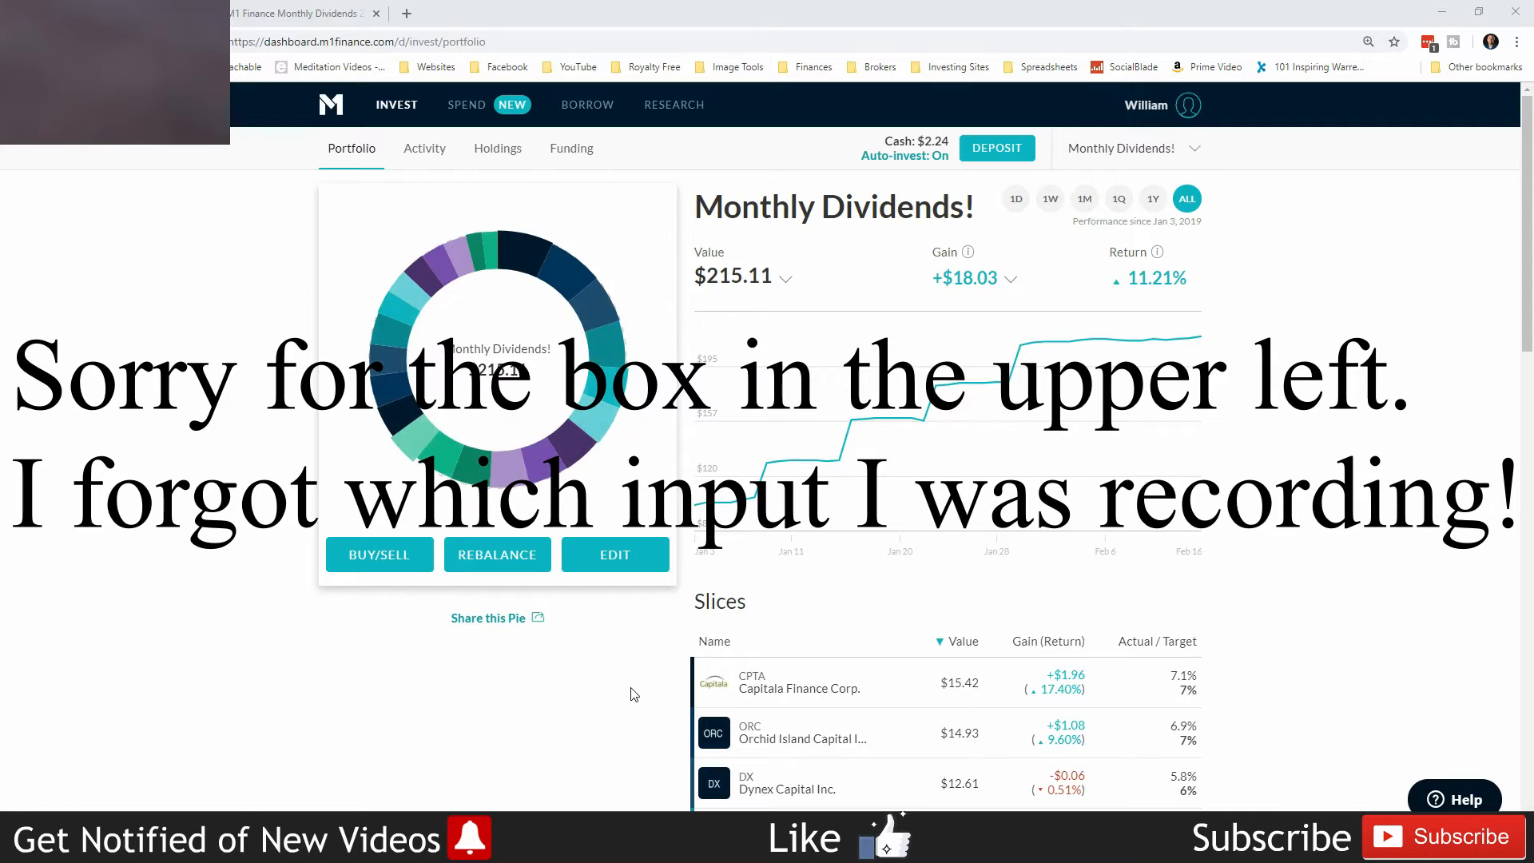
scroll("down", 3)
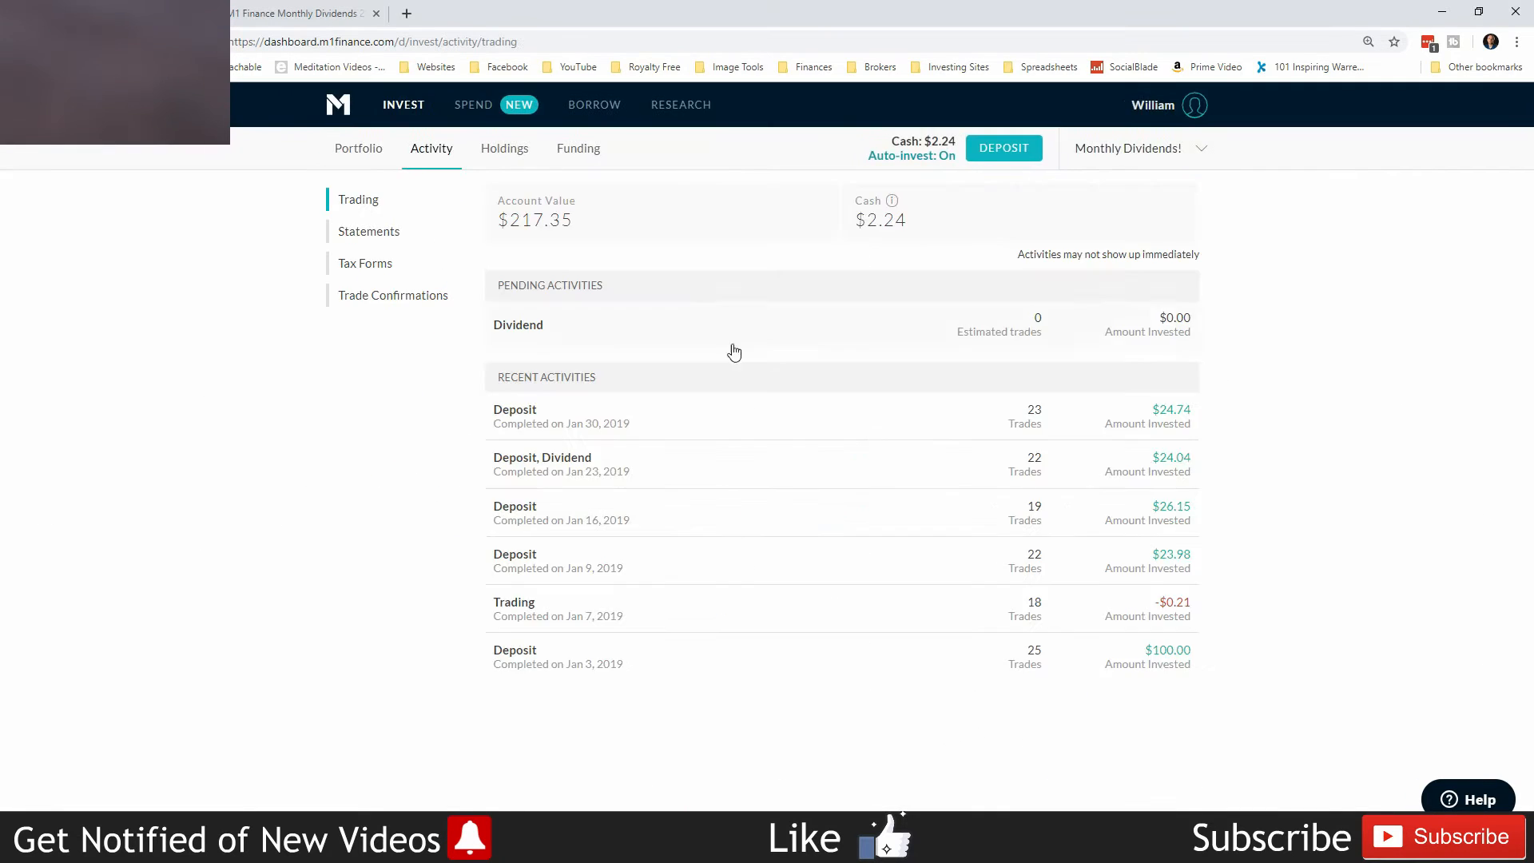
mouse_move(546, 241)
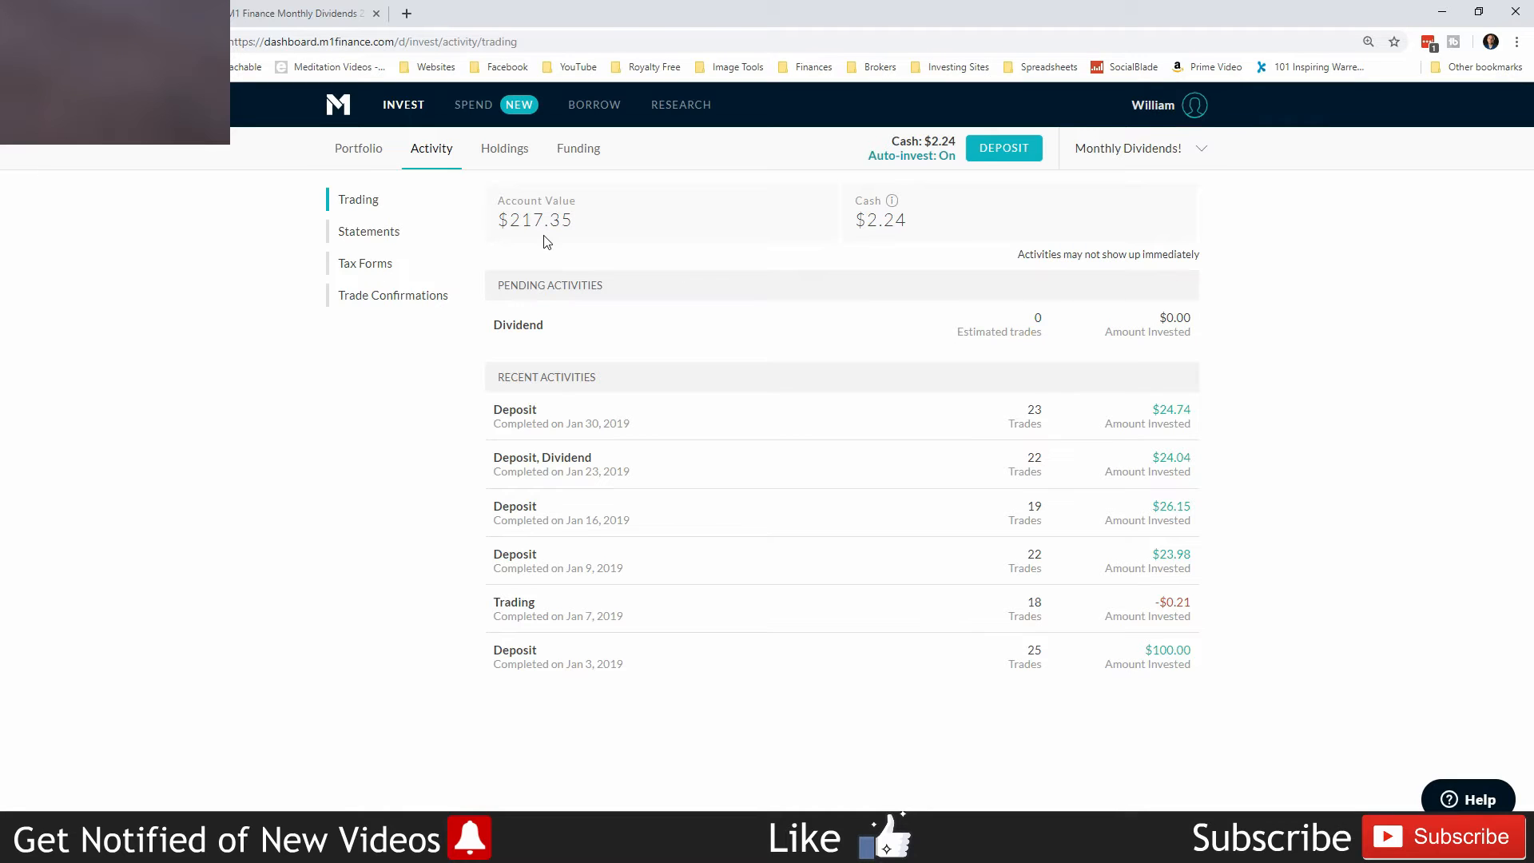
mouse_move(972, 256)
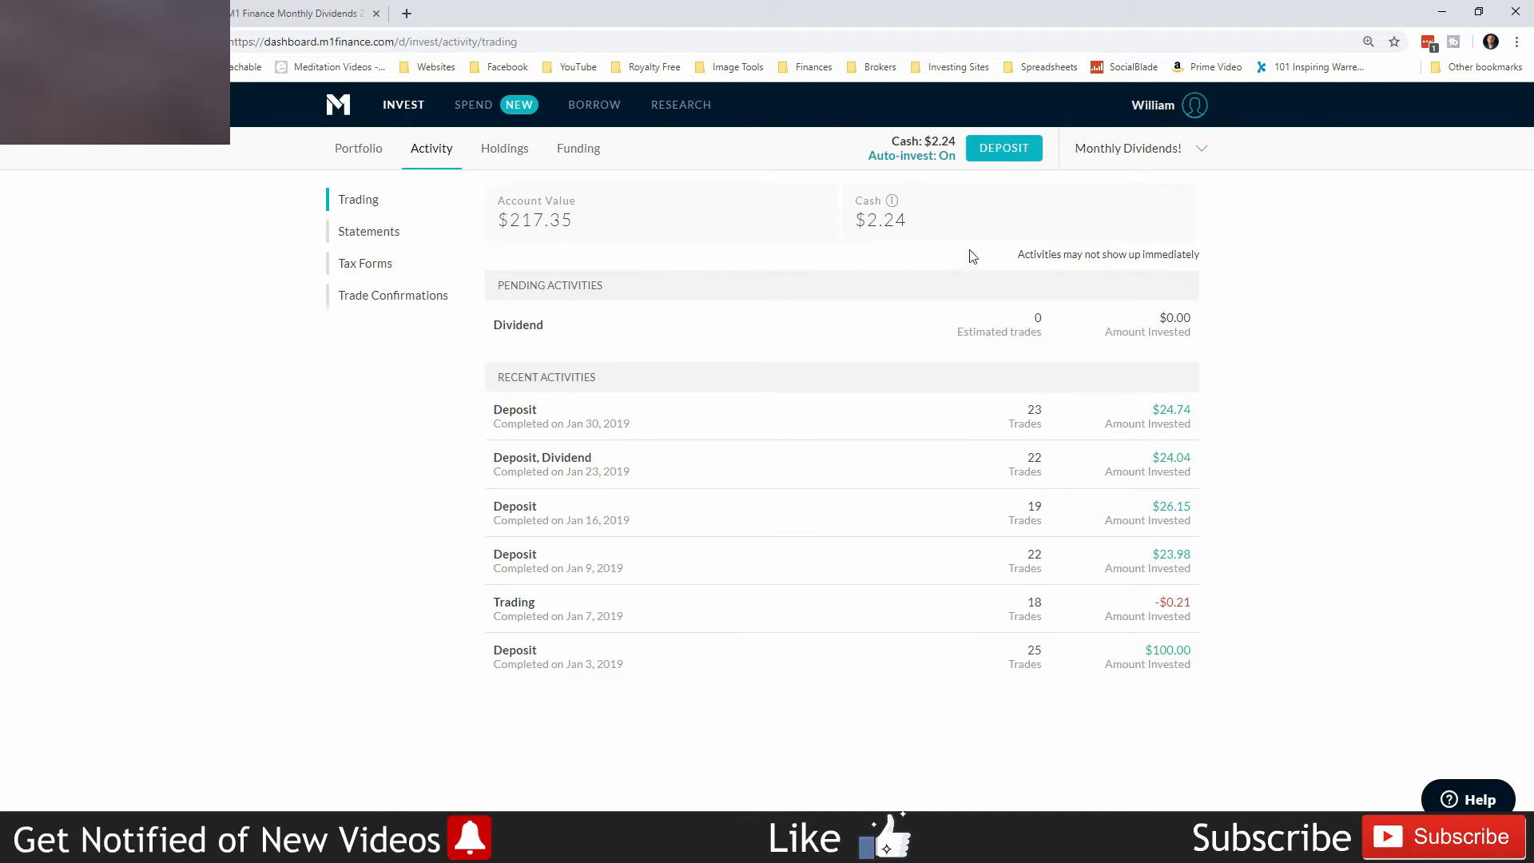
mouse_move(322, 23)
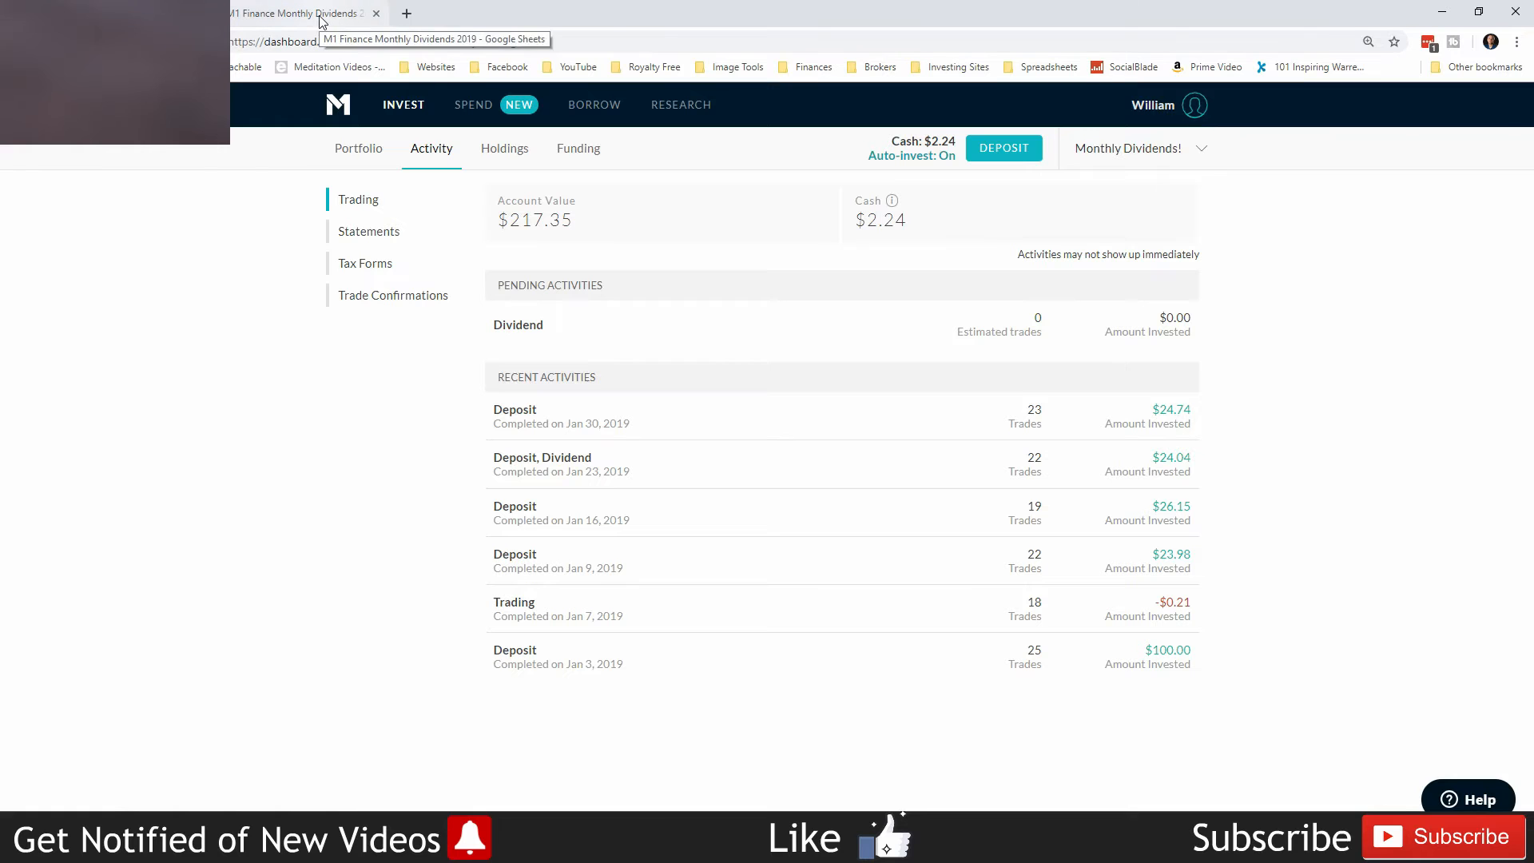
- Switch to the Monthly Dividends 2019 spreadsheet and select a cell on its first sheet
left_click(302, 13)
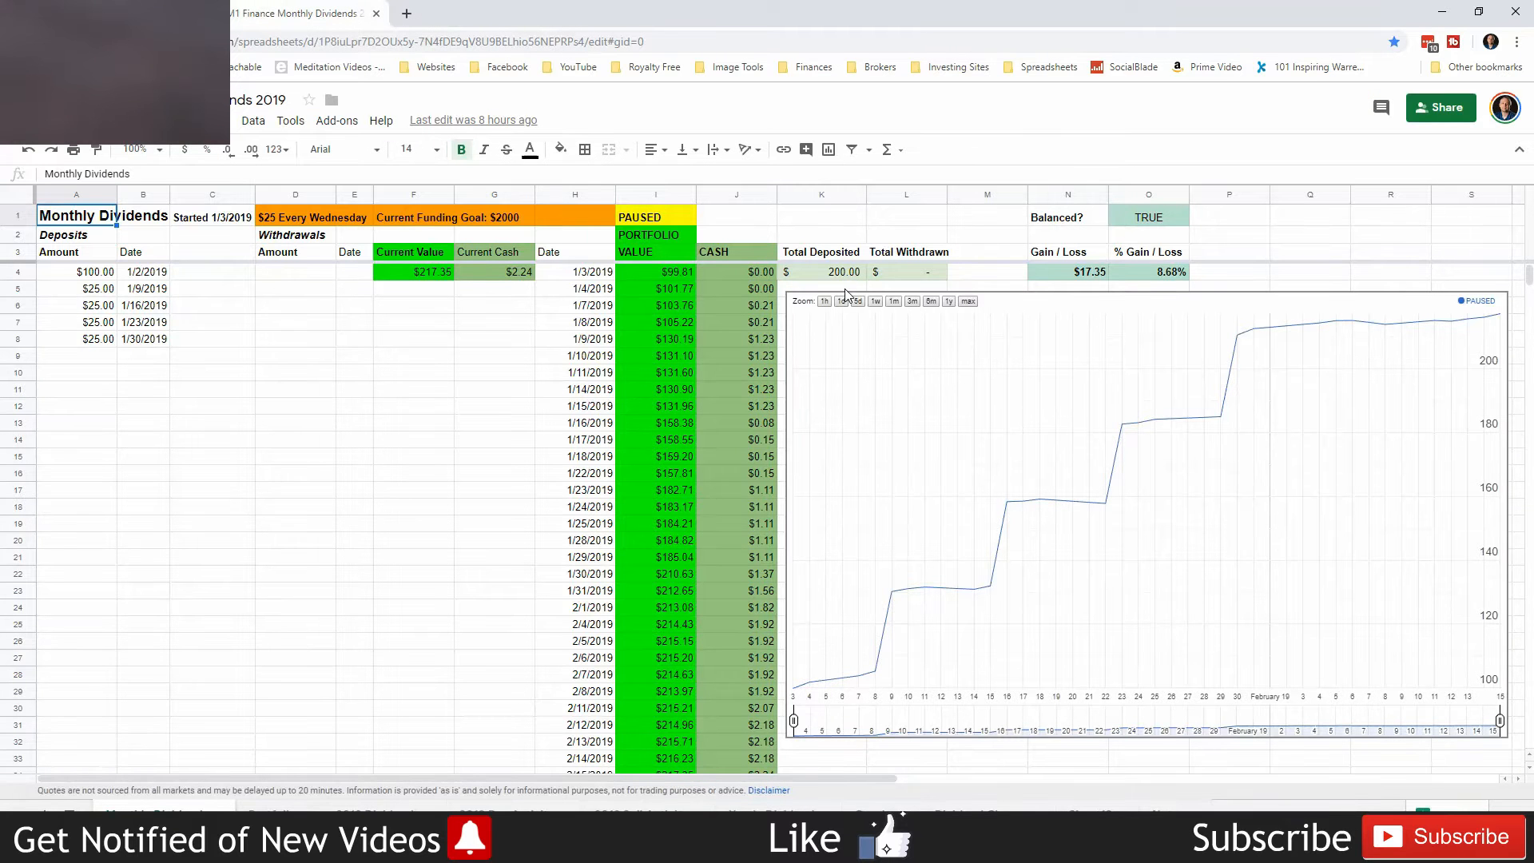
mouse_move(1101, 290)
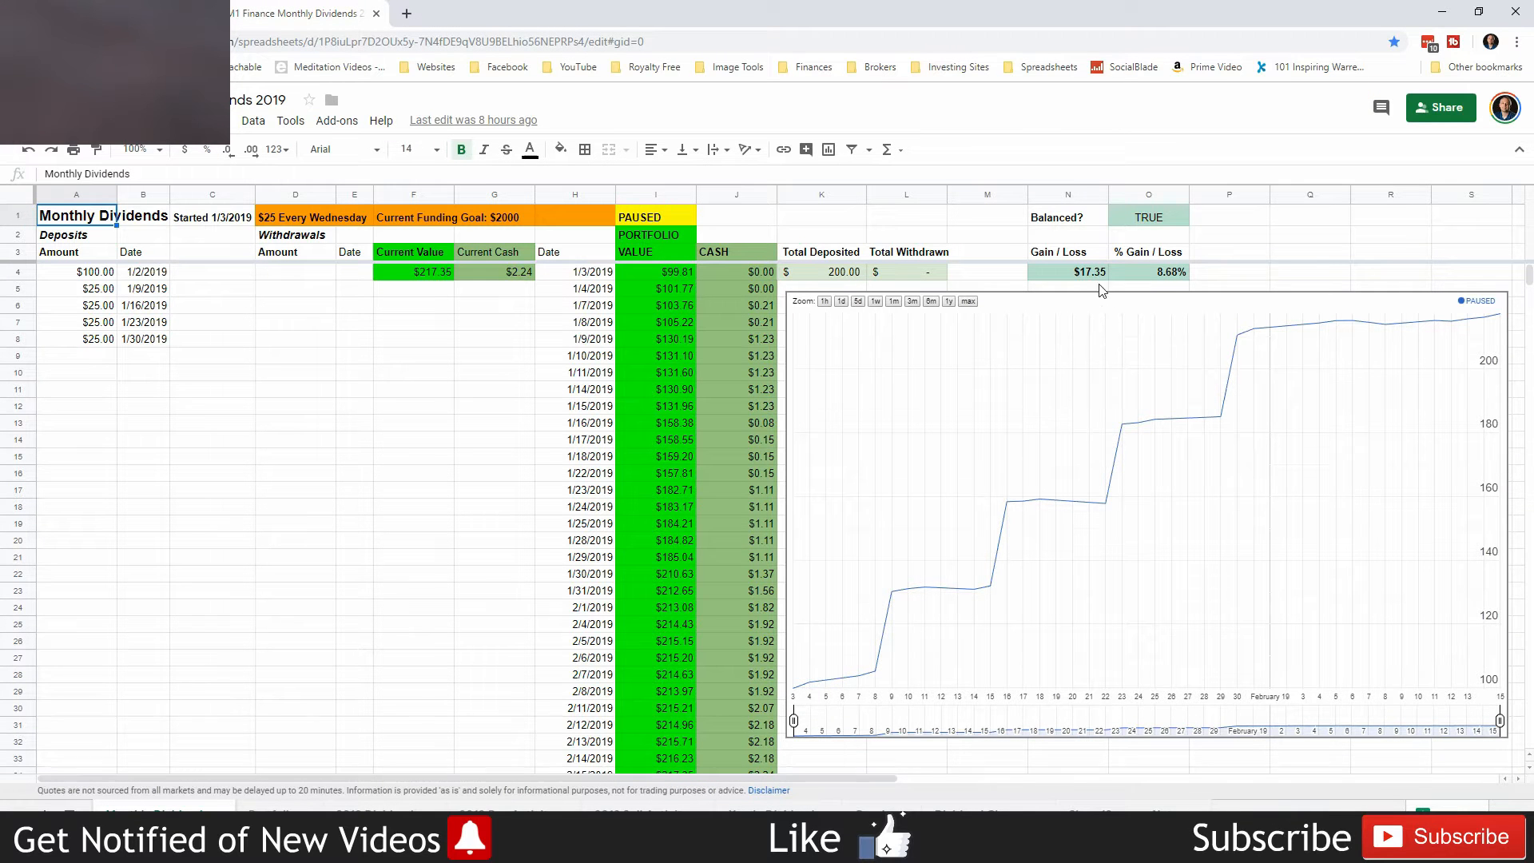
left_click(1067, 271)
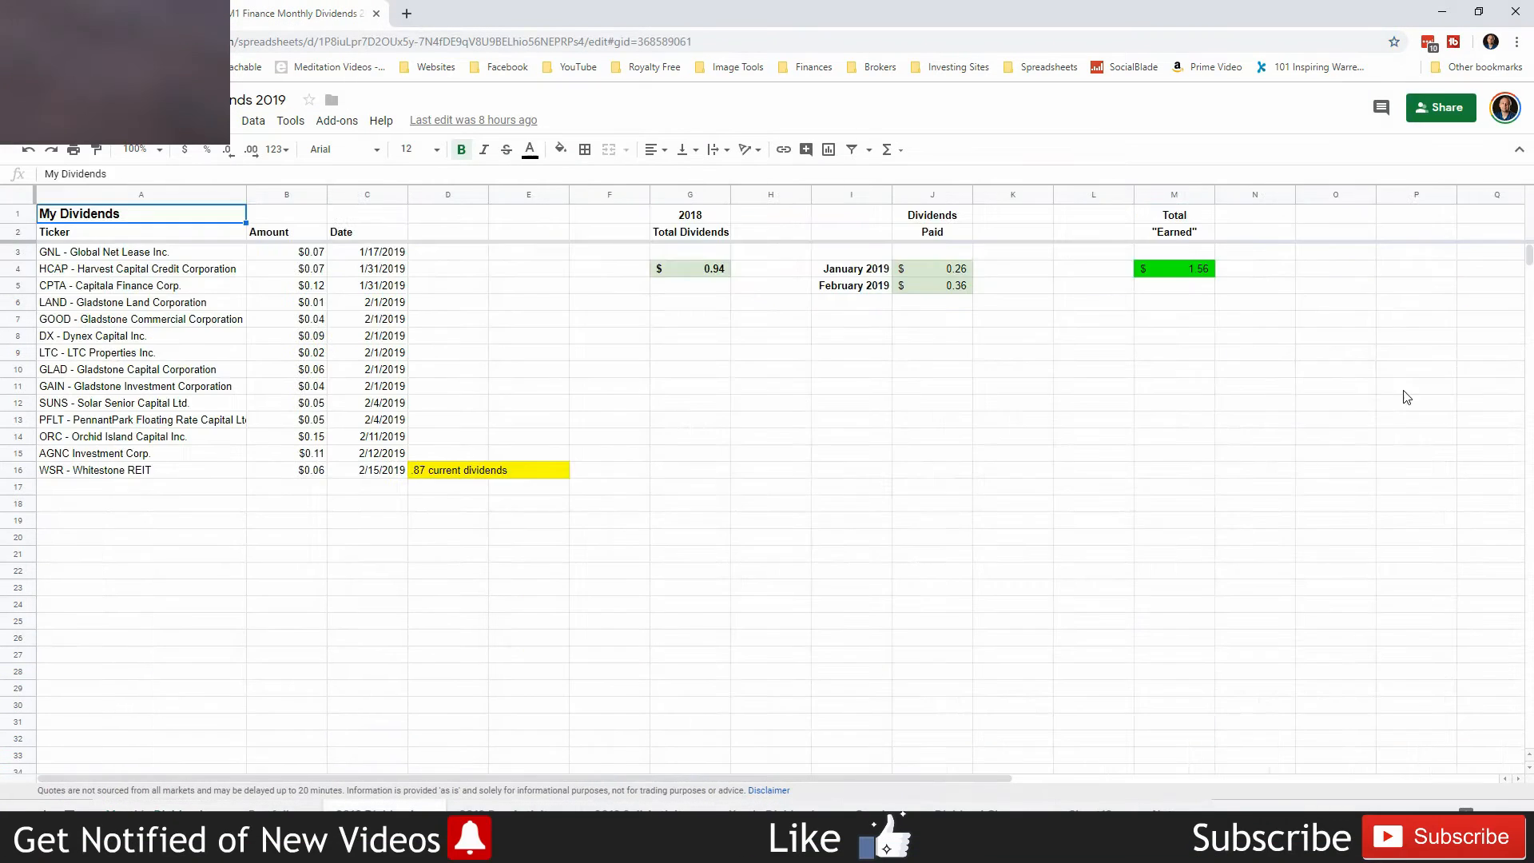
- Open the My Dividends sheet and inspect the SUM formula in cell J5 for February 2019
left_click(1174, 288)
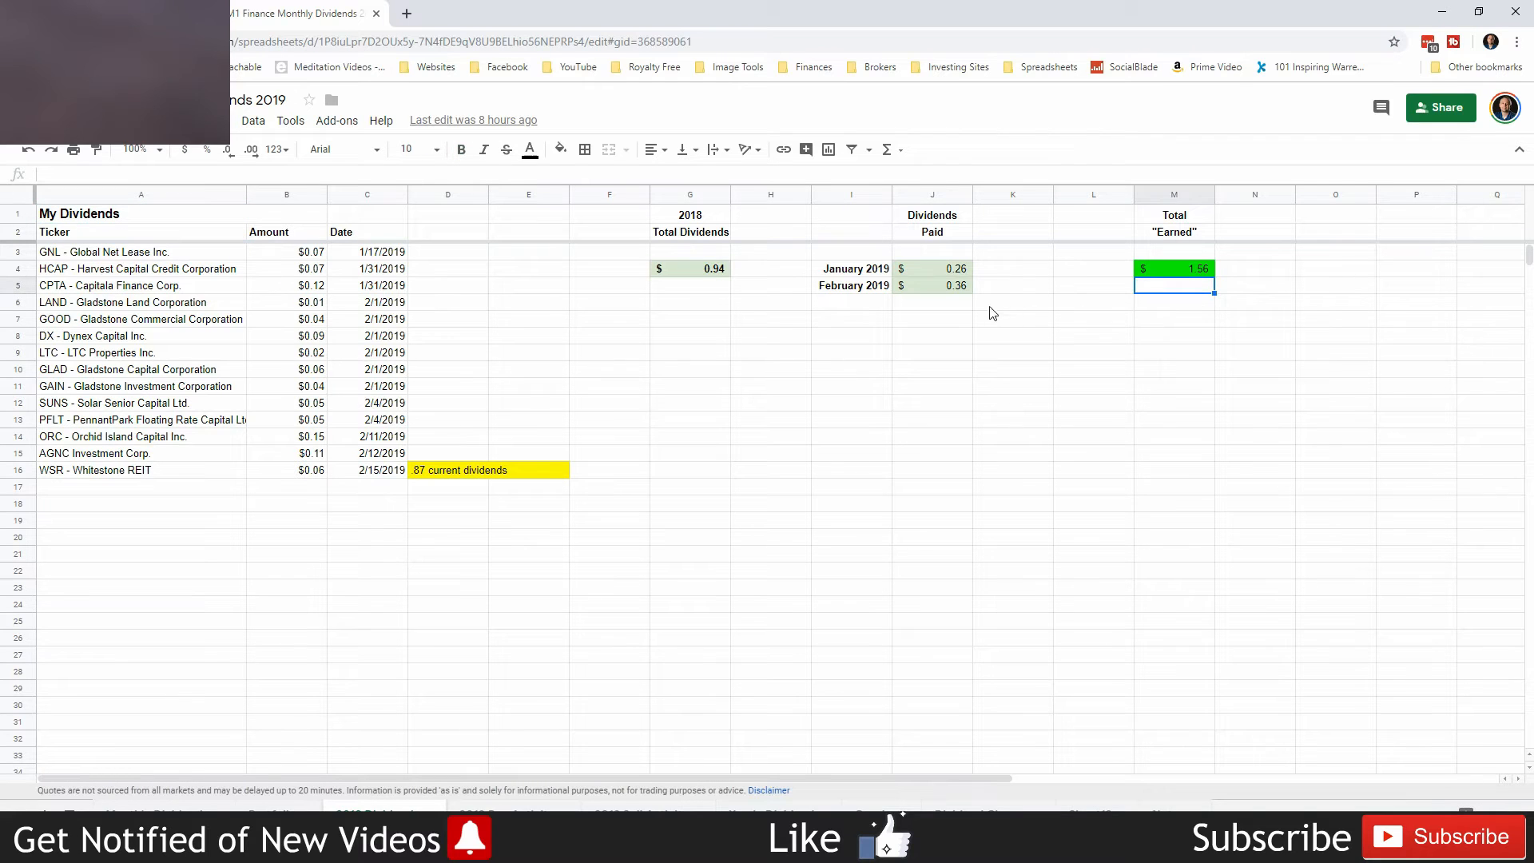
left_click(932, 286)
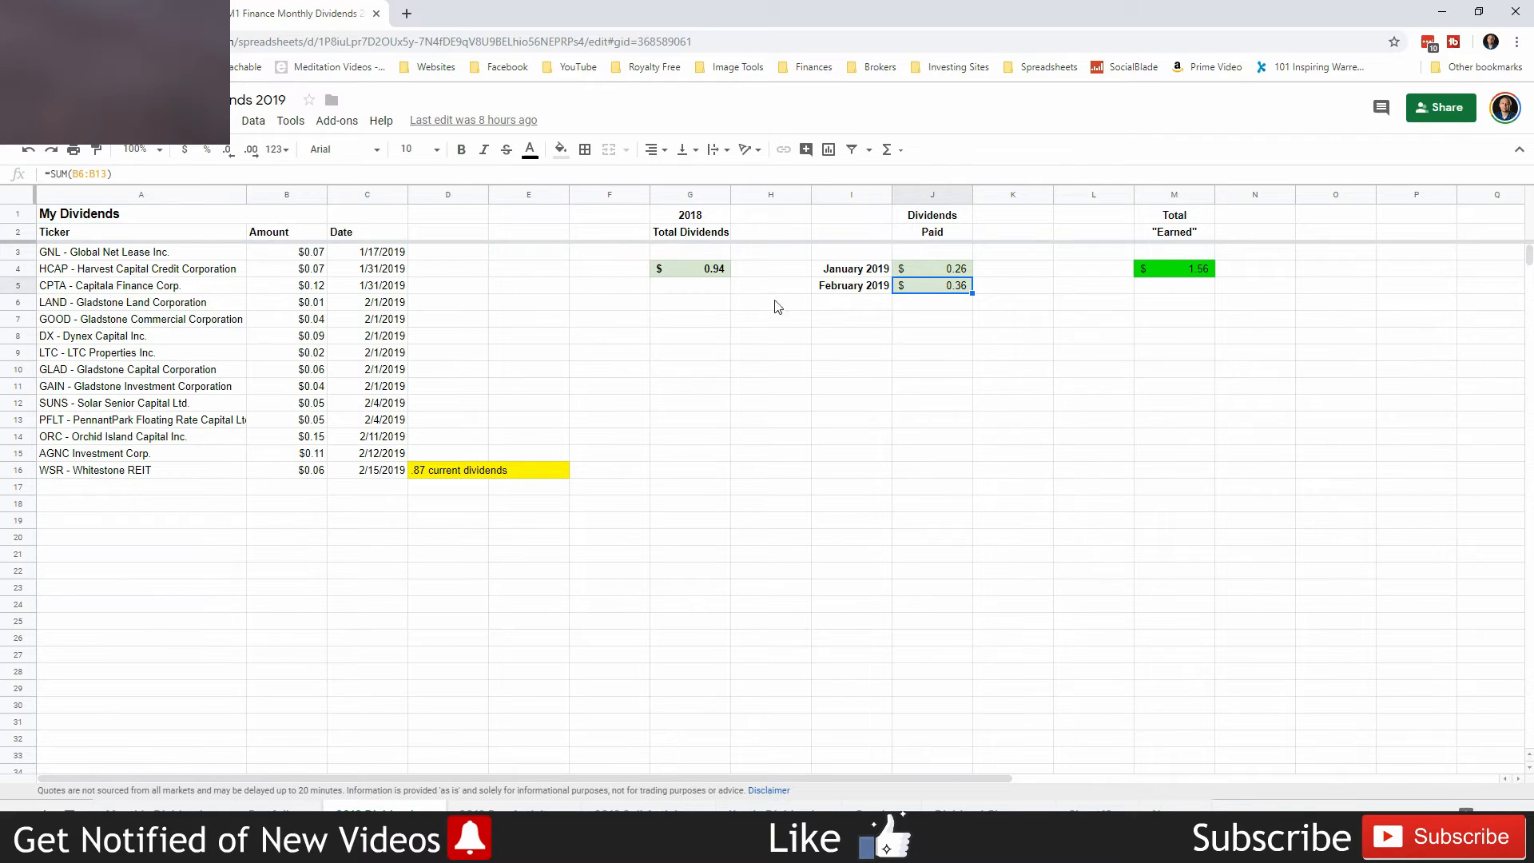
left_click(689, 269)
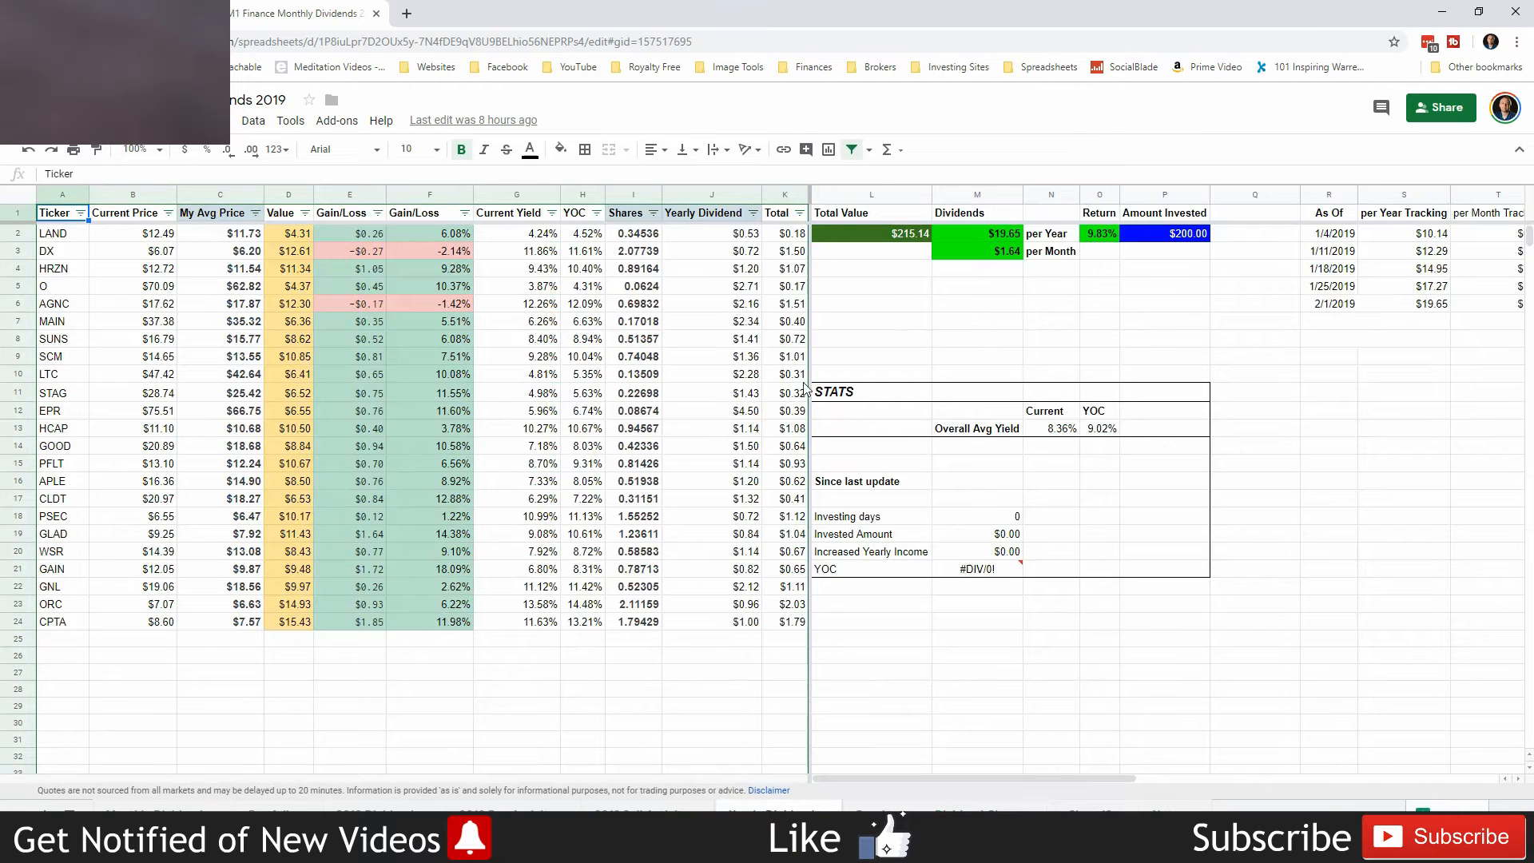
mouse_move(636, 401)
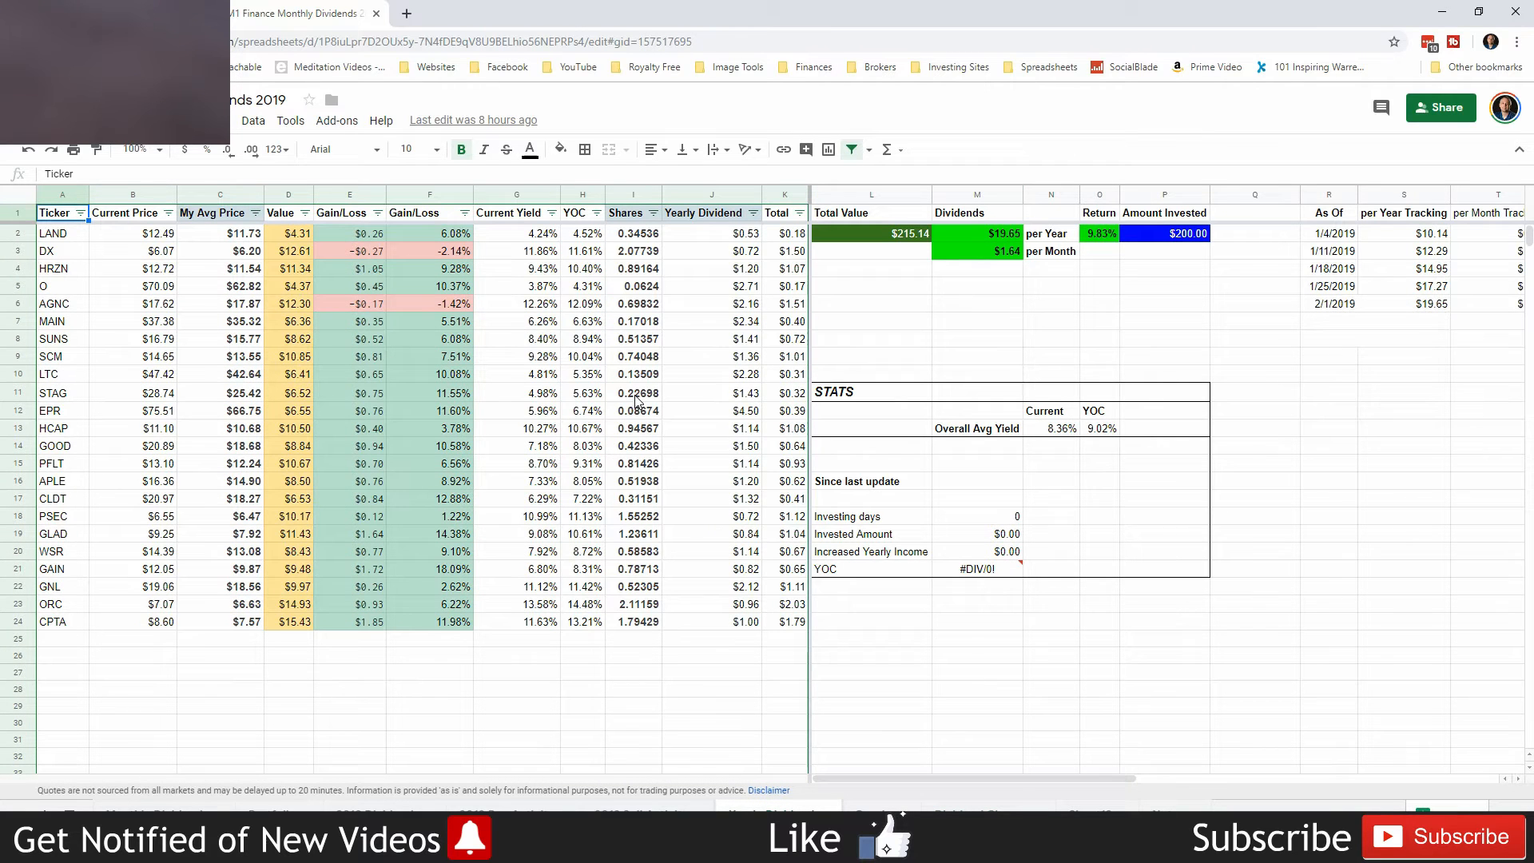
mouse_move(703, 558)
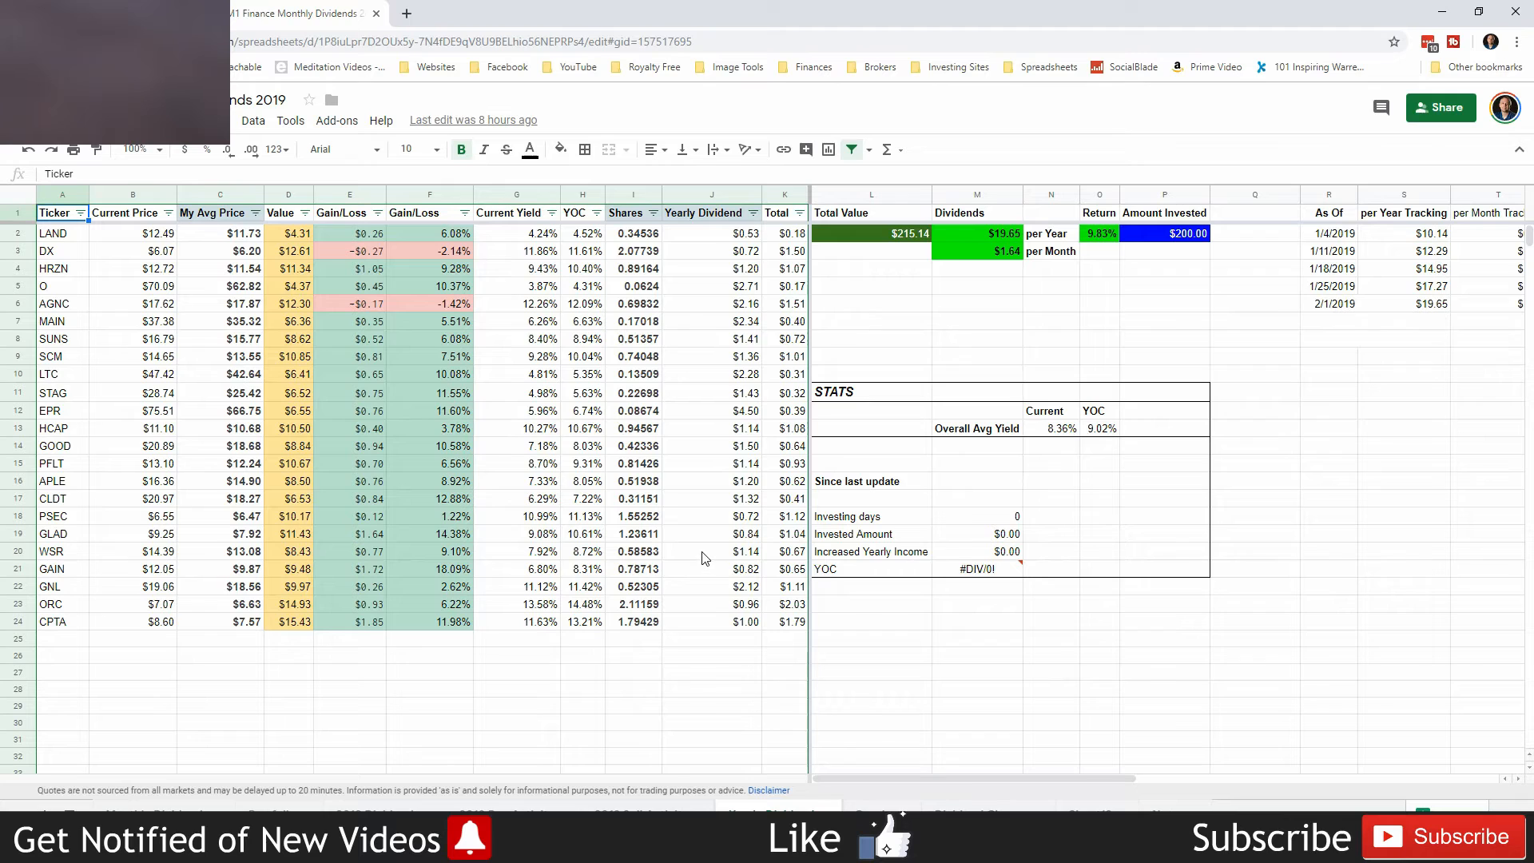
mouse_move(548, 441)
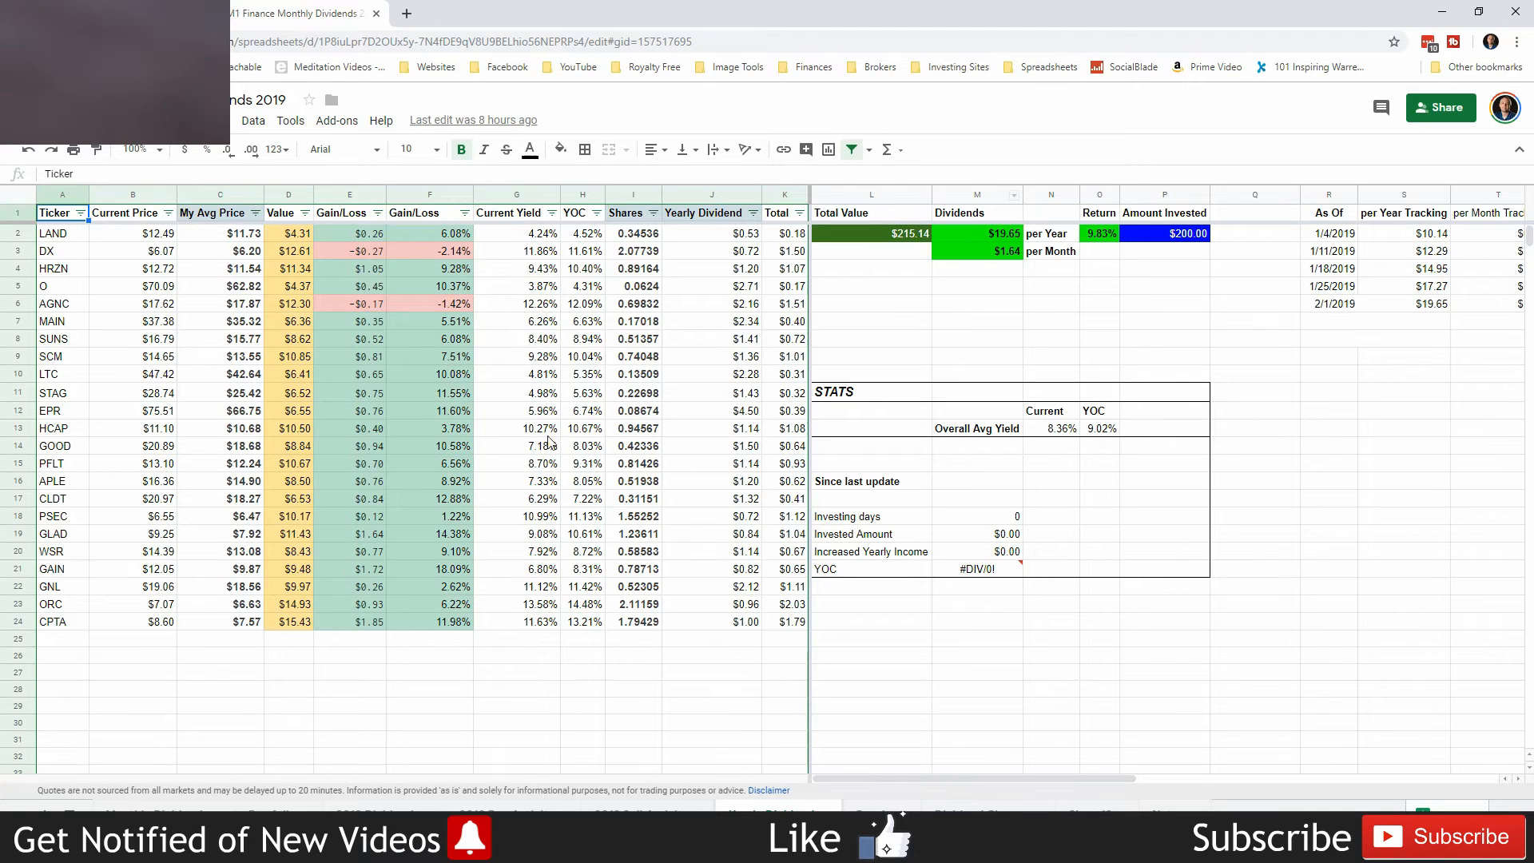
mouse_move(1062, 350)
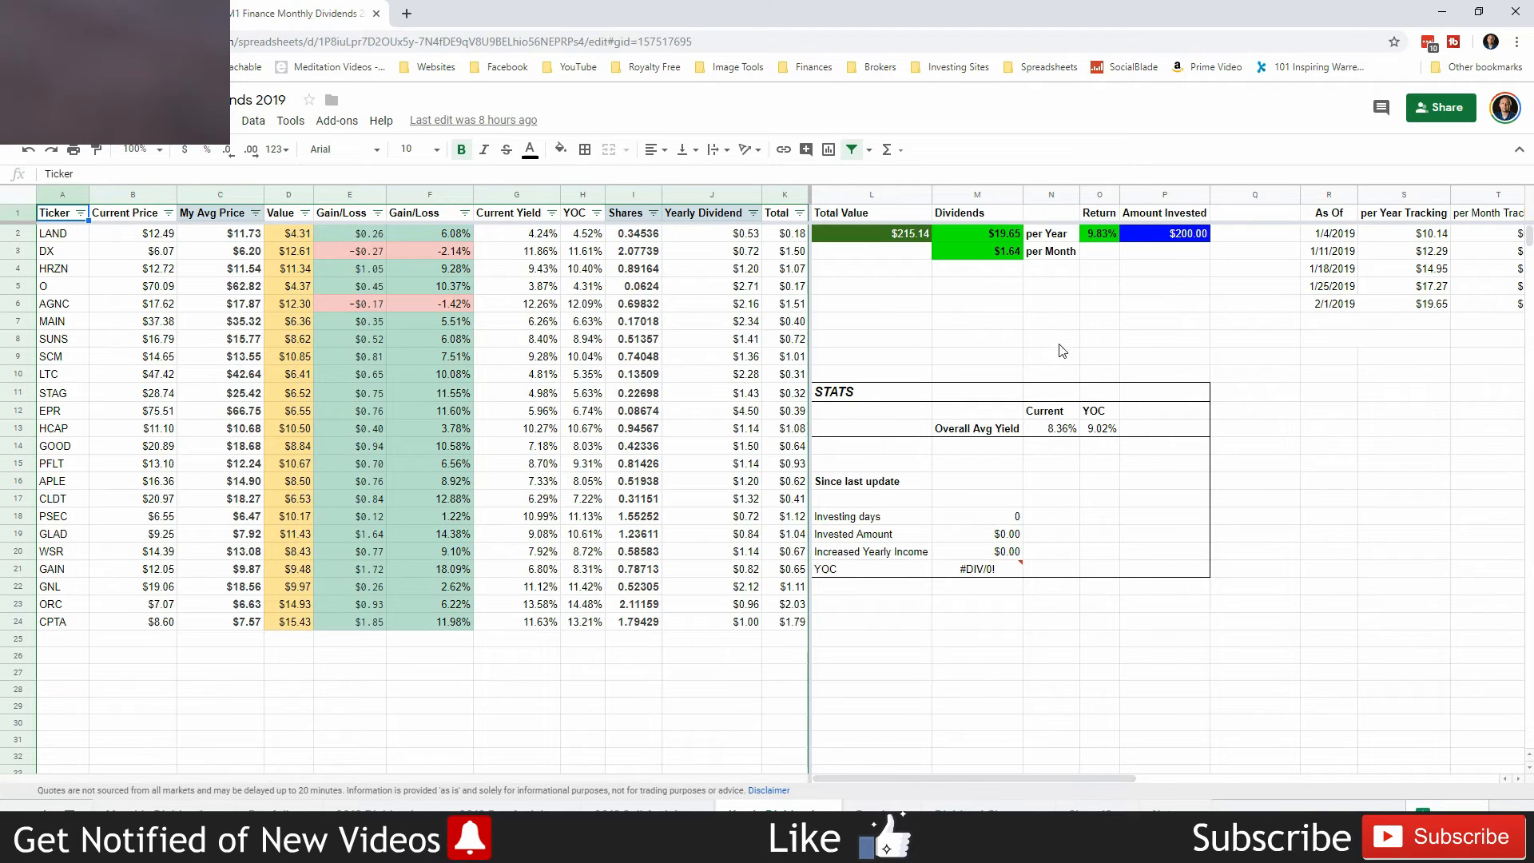
- On the holdings sheet, inspect the =SUM(K:K) yearly dividends formula in M2 and the cell below
left_click(977, 233)
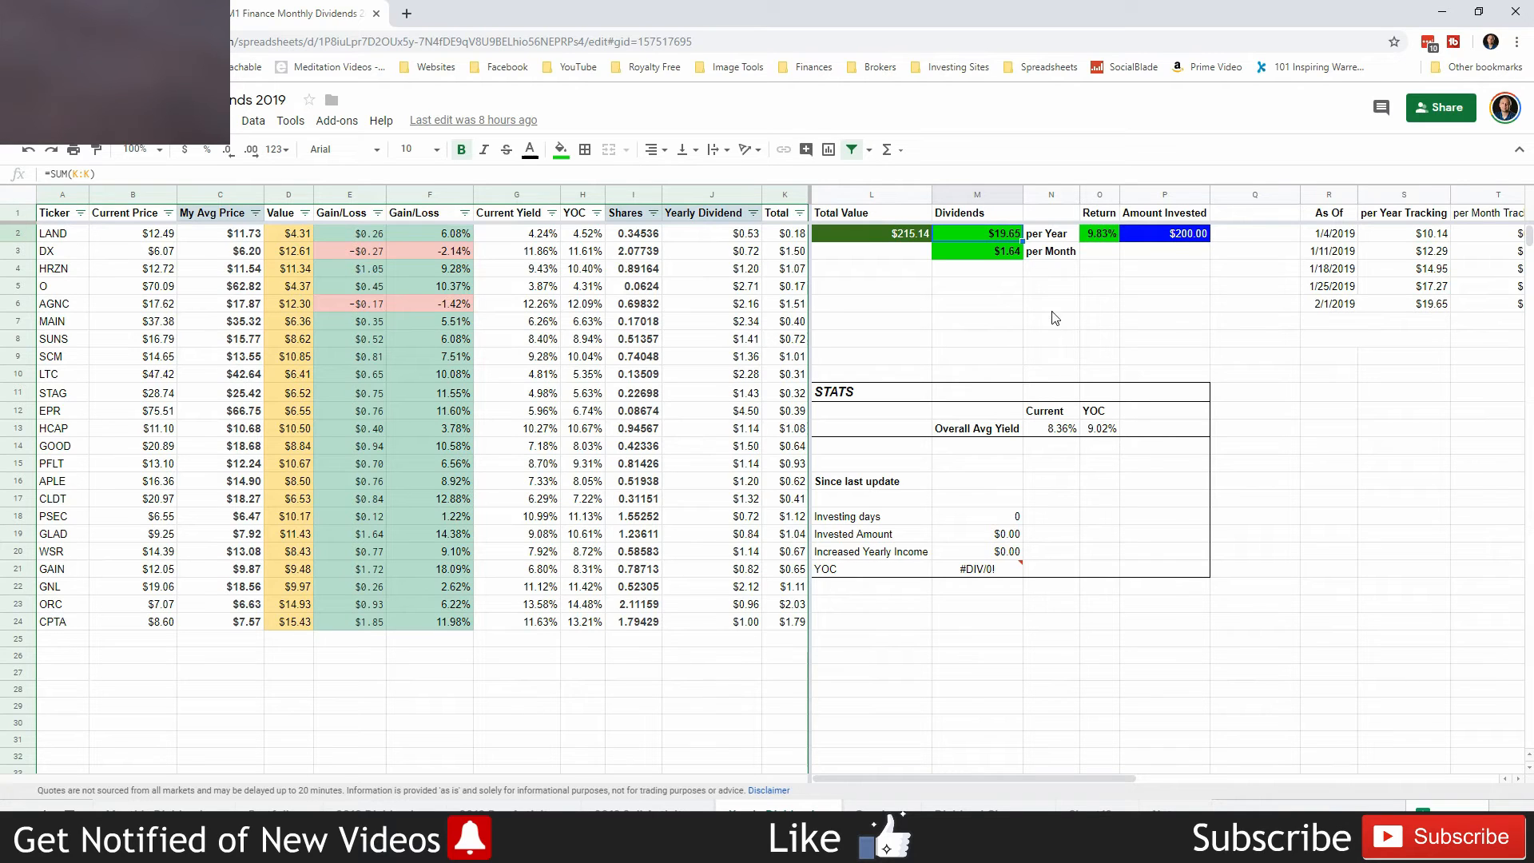
left_click(977, 251)
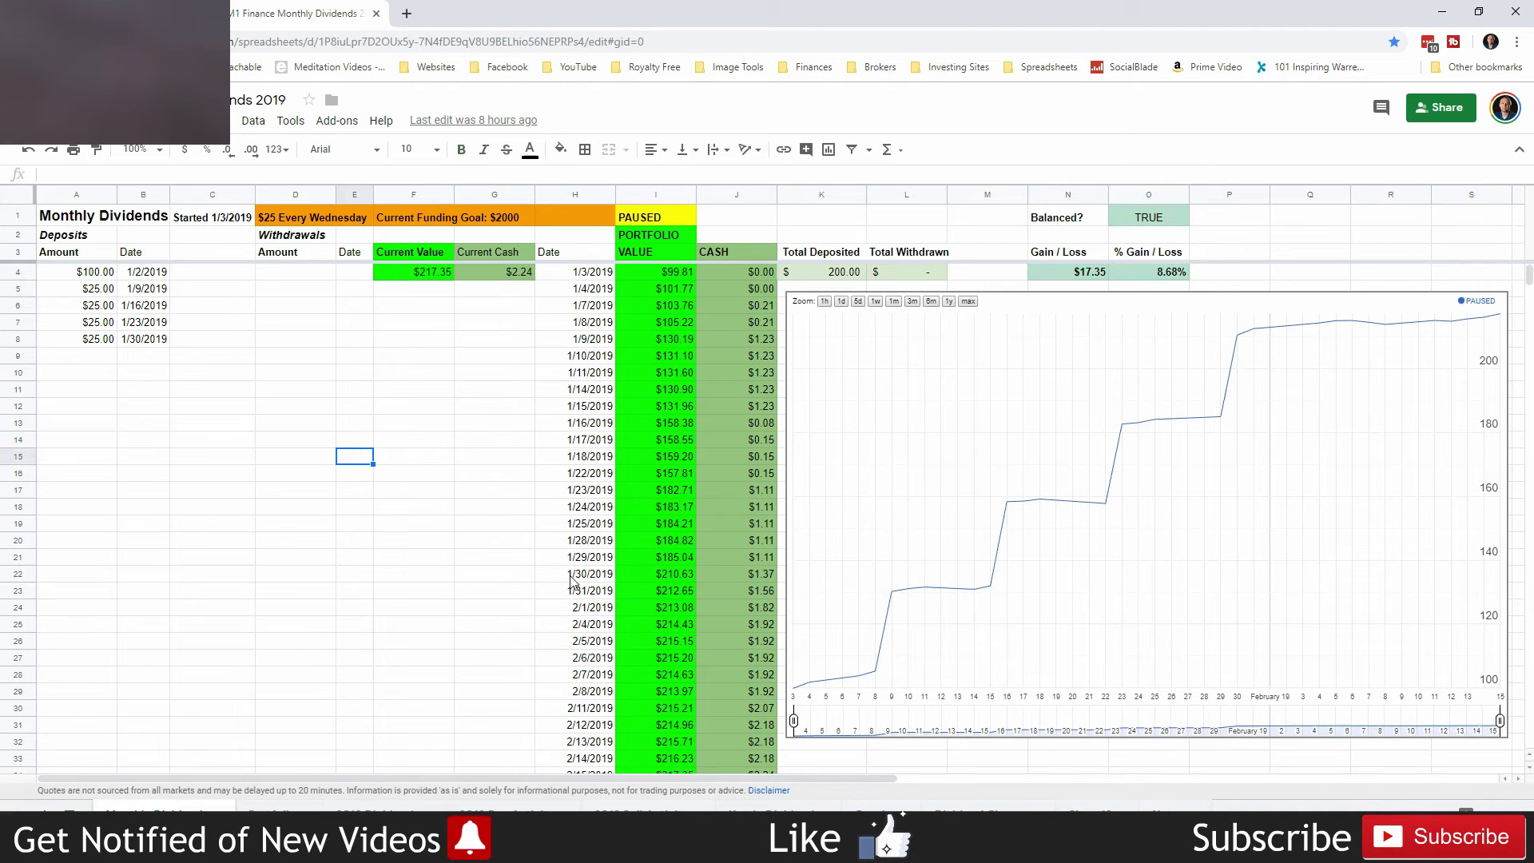
mouse_move(497, 499)
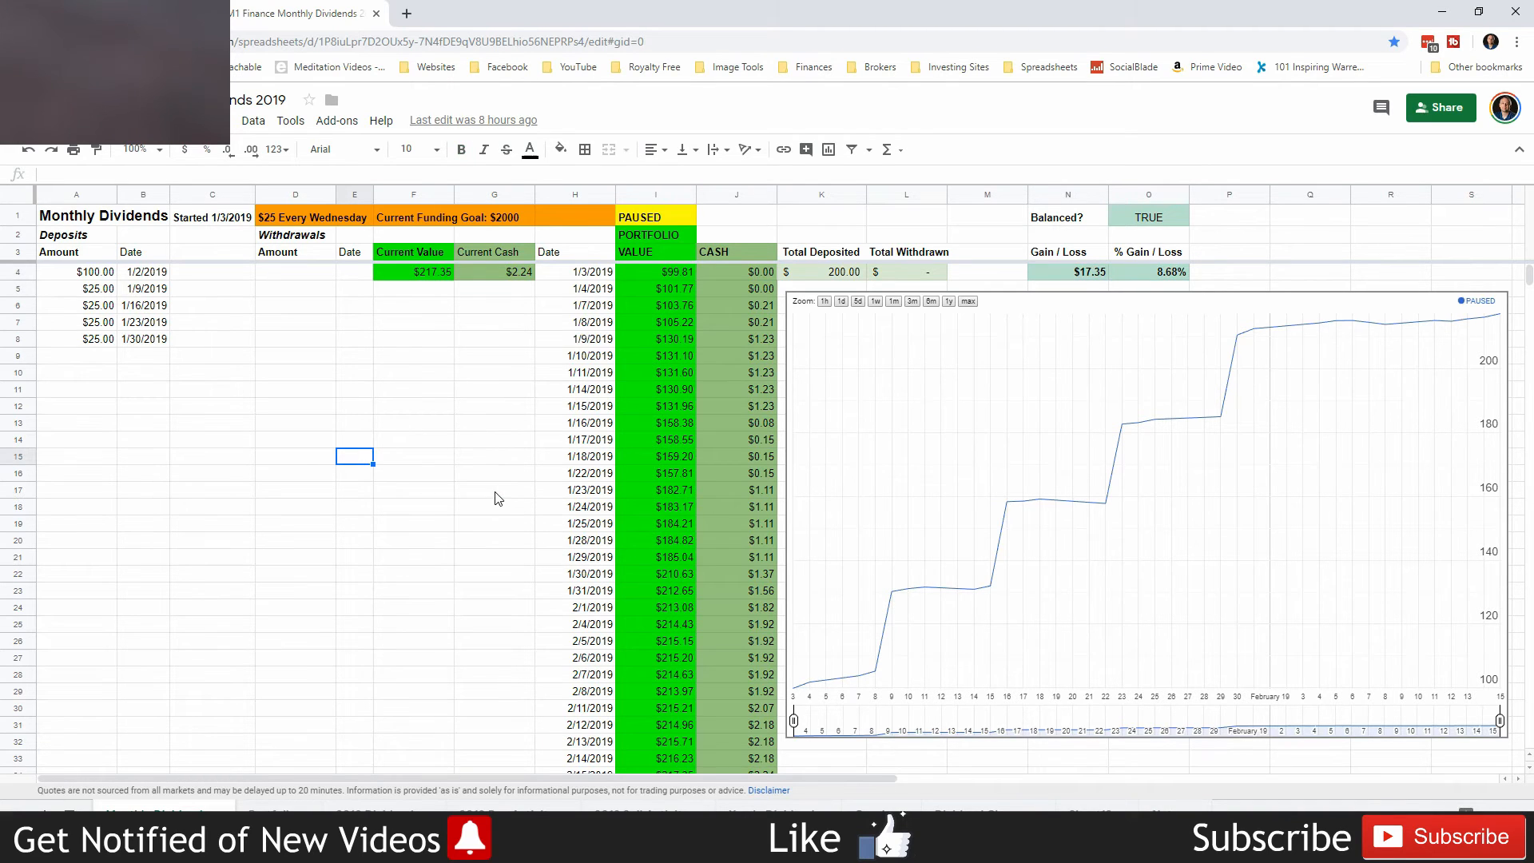
mouse_move(518, 469)
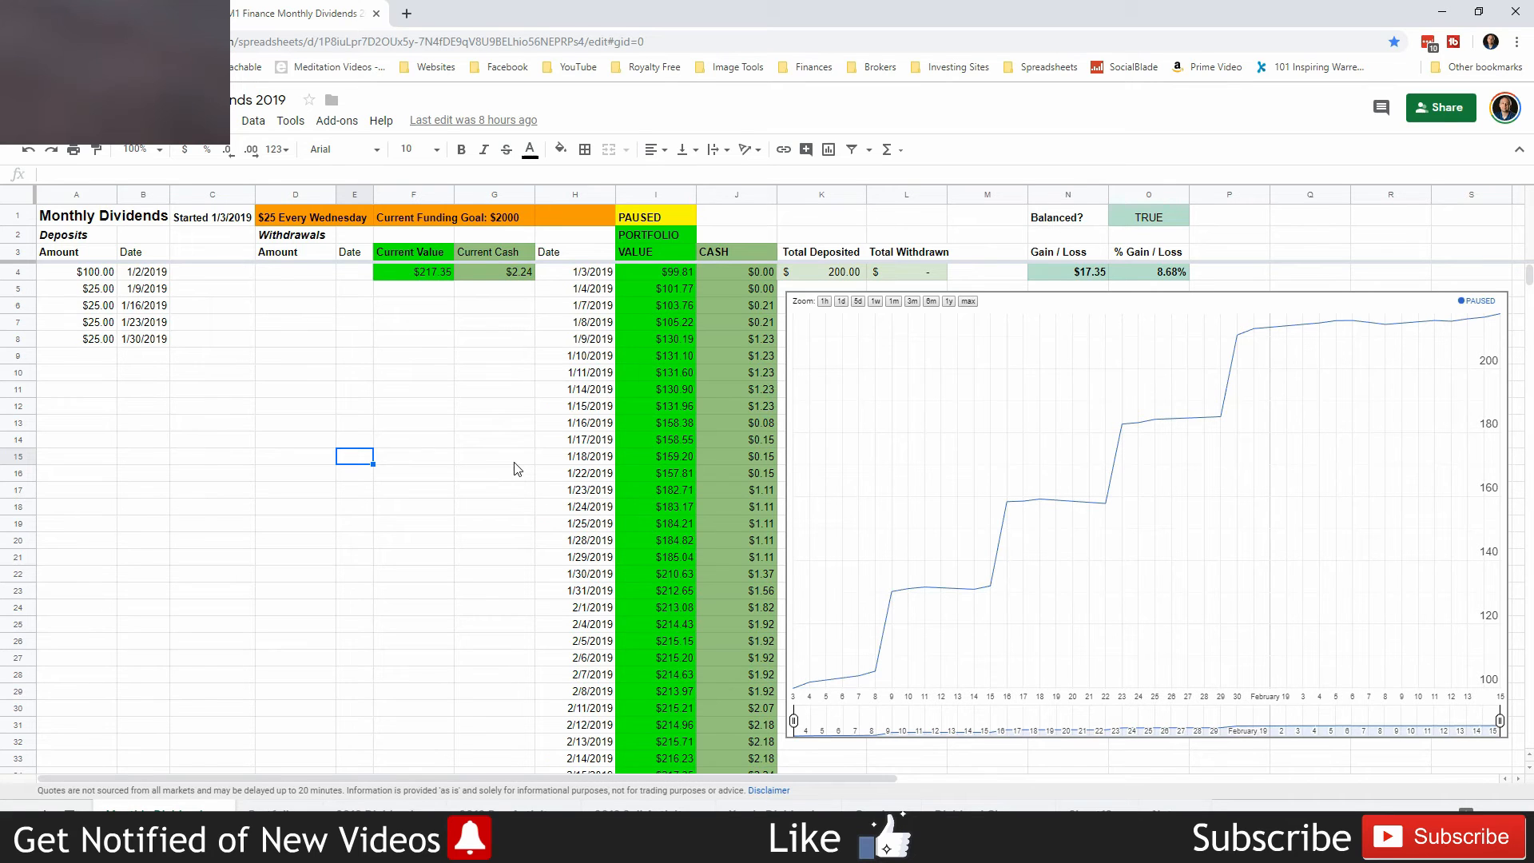
mouse_move(226, 690)
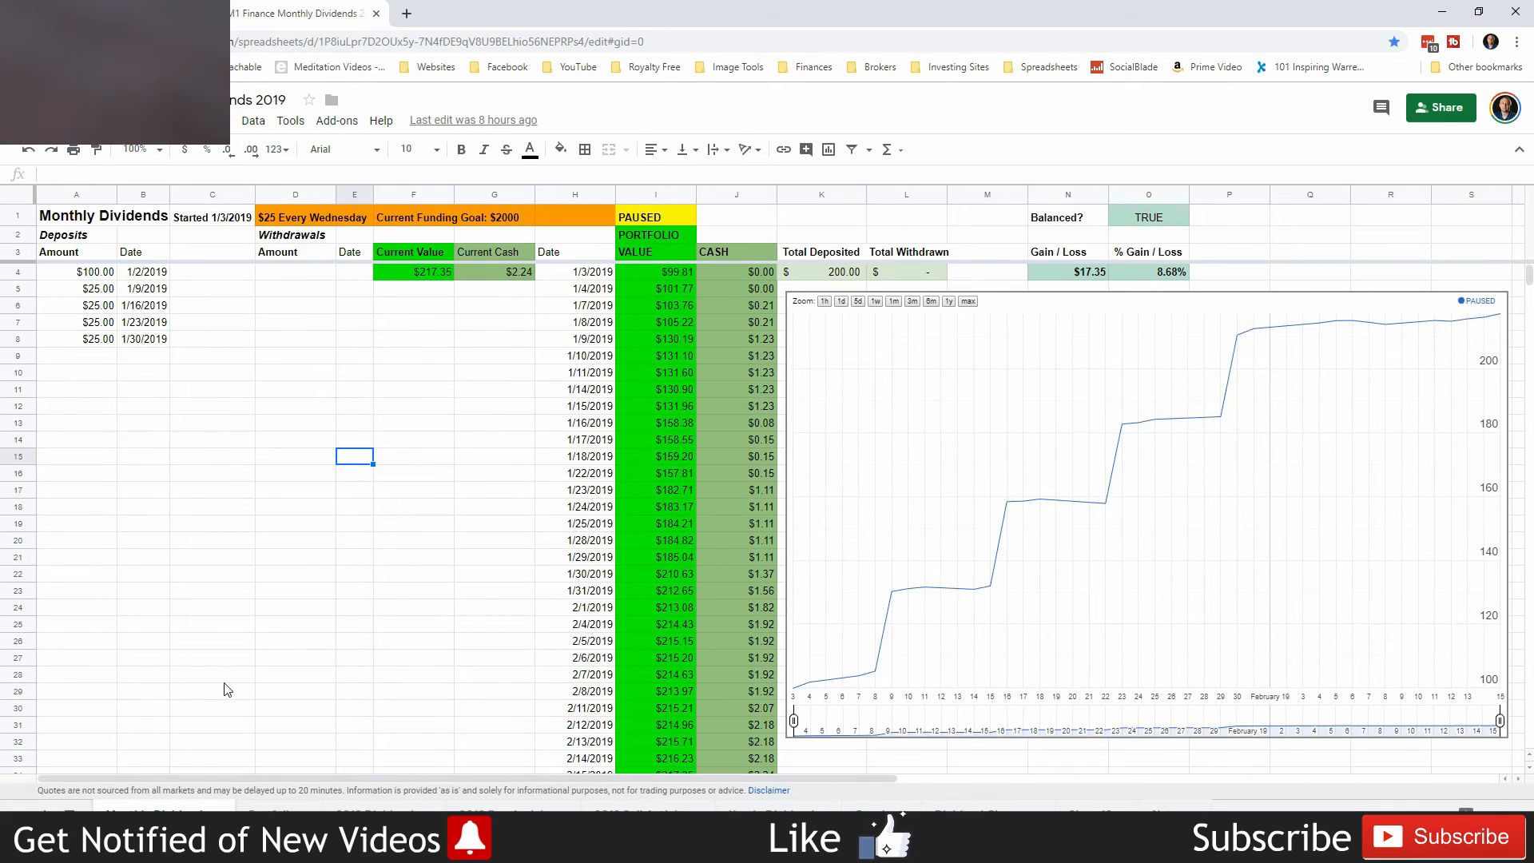